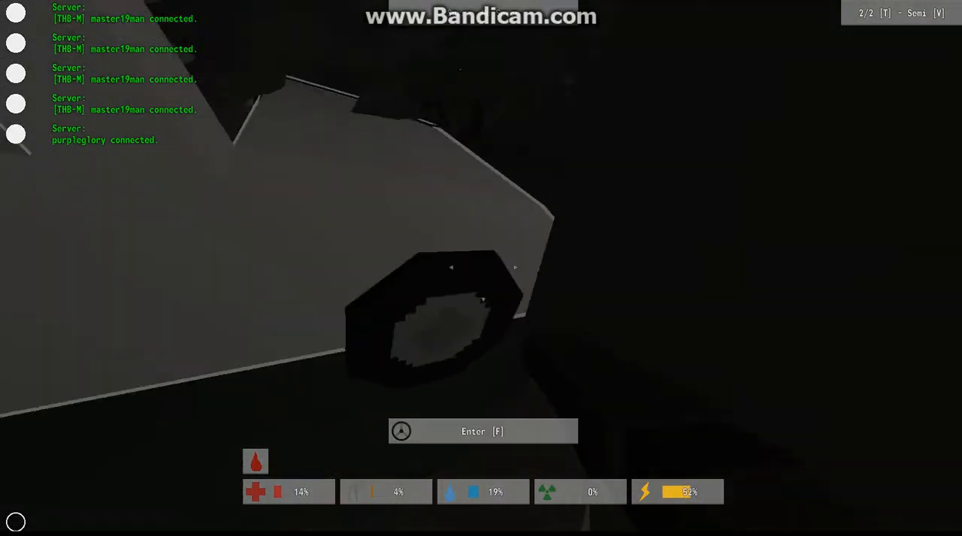
Pick up the police baton and police cap lying nearby
key("f")
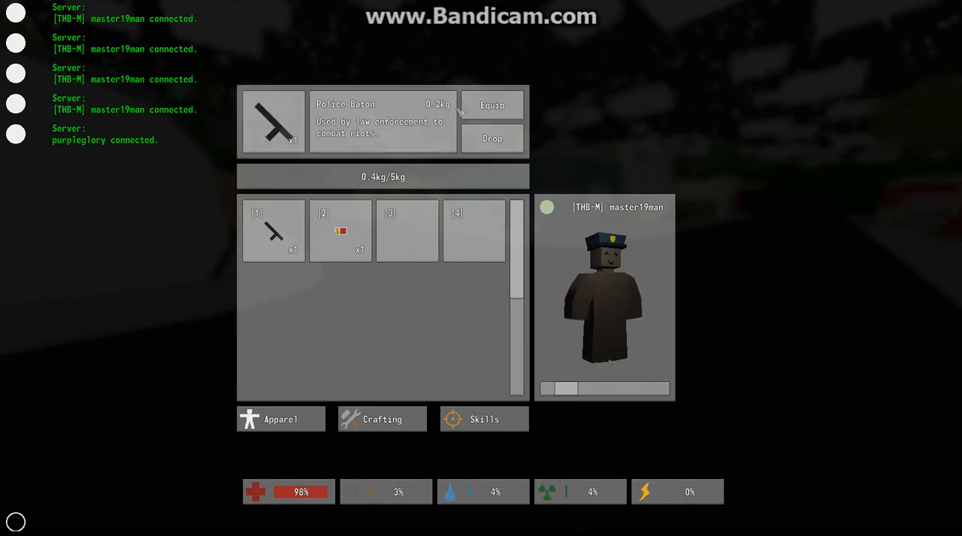
Collect the bran cereal and travelpack, review them in the inventory, then dismiss the game menu
key("tab")
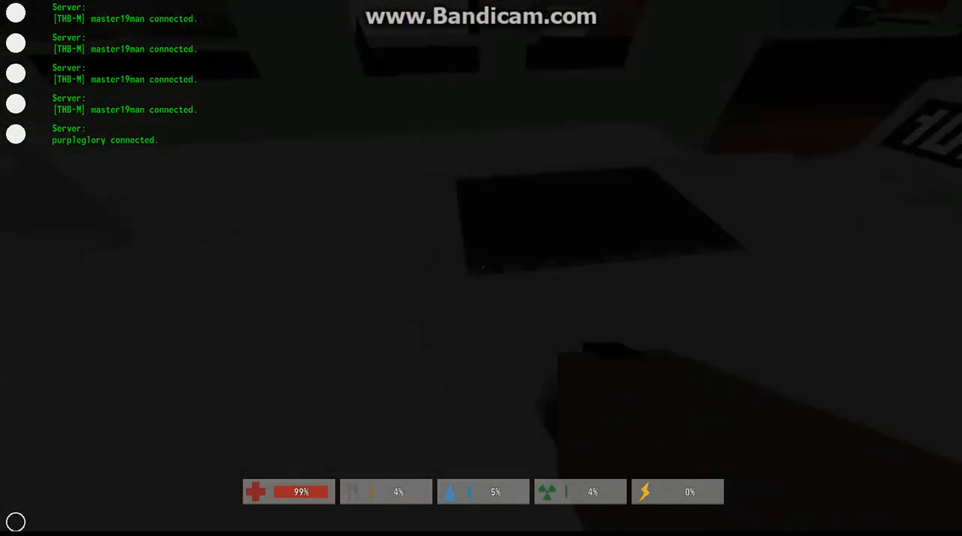
key("tab")
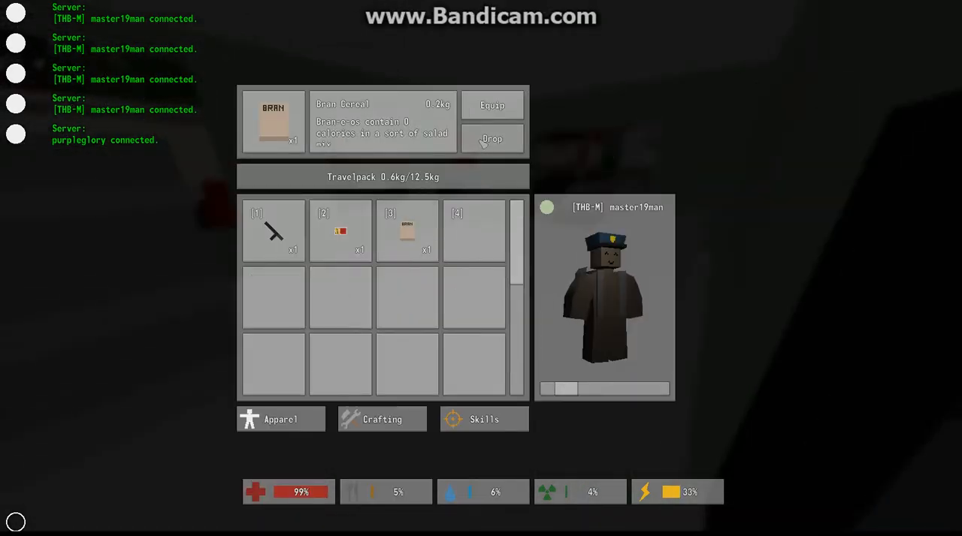
key("Escape")
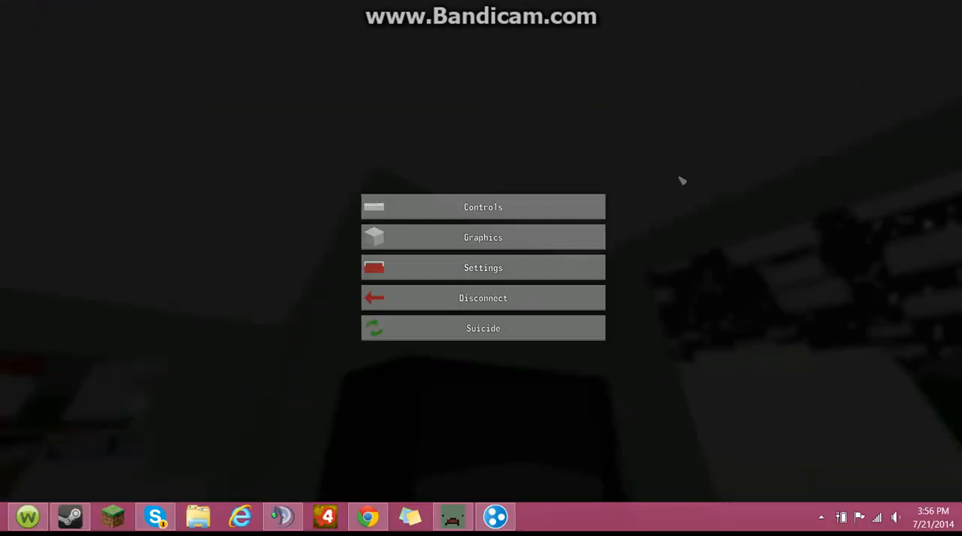
key("Escape")
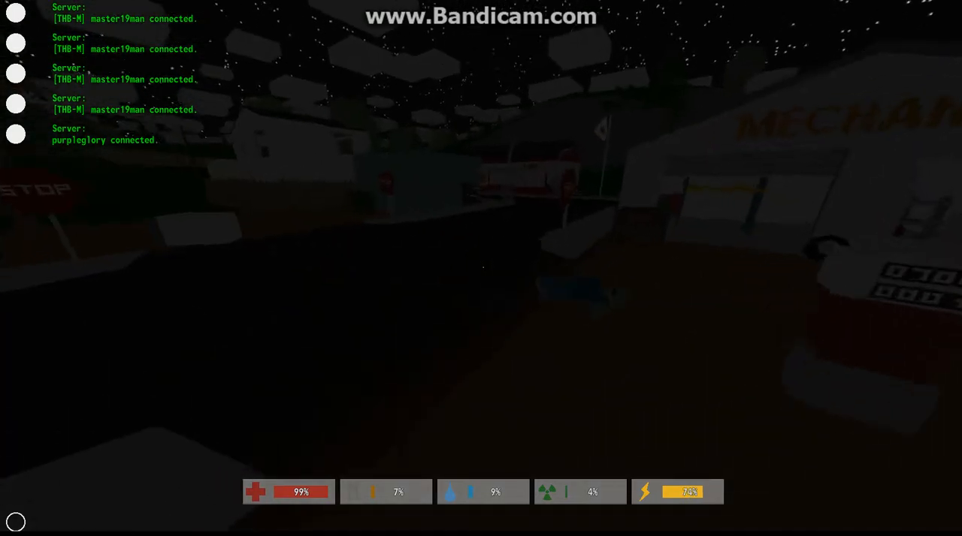
Loot the sledgehammer and a fourth item, then view the 0.95 kg travelpack in the inventory
key("Escape")
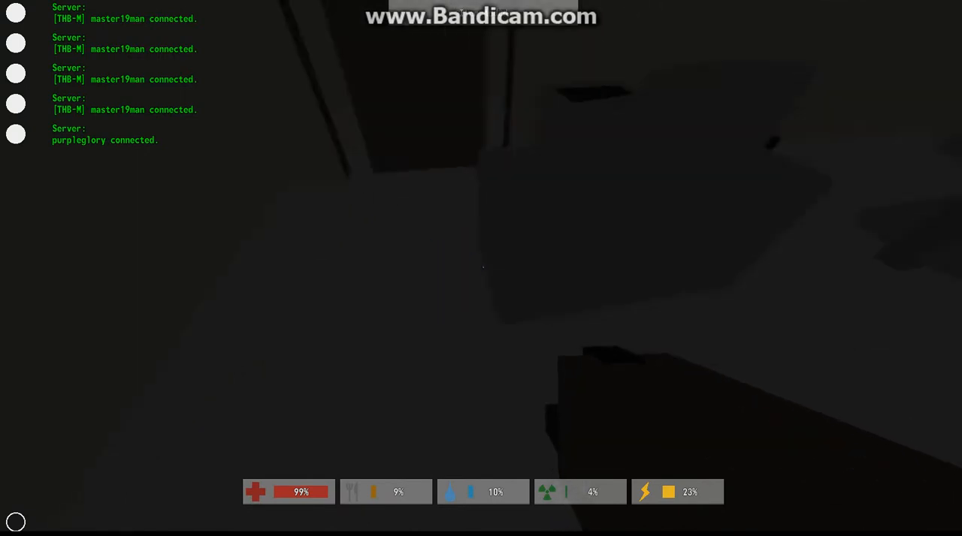
key("i")
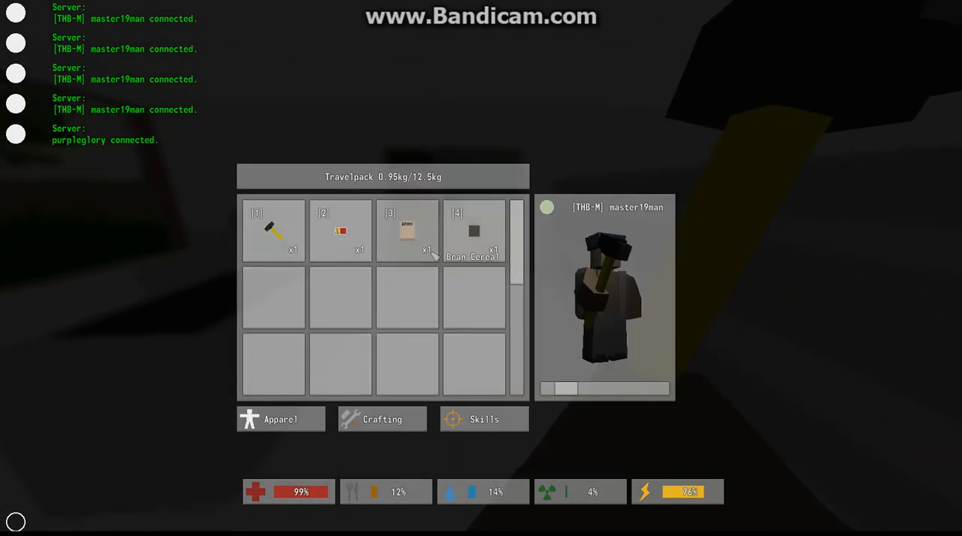
Show the bran cereal's info panel from slot 3, then return to the game
left_click(406, 232)
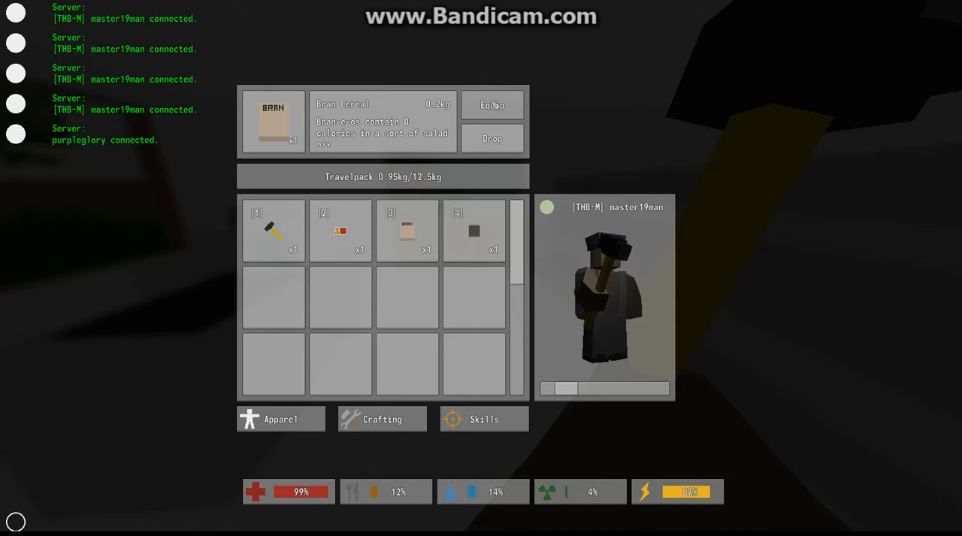
key("tab")
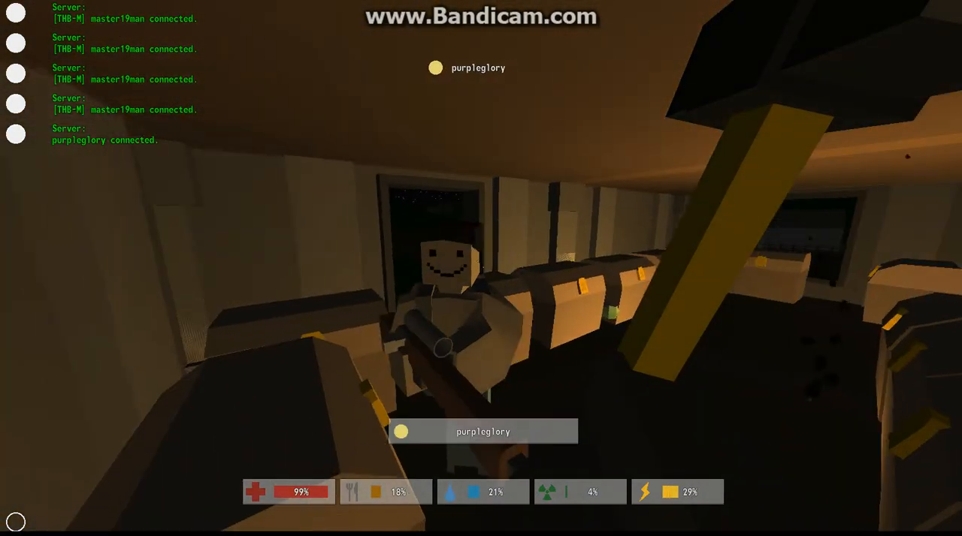
Check the canned beans and second new item in the inventory, load now 1.45 kg
key("i")
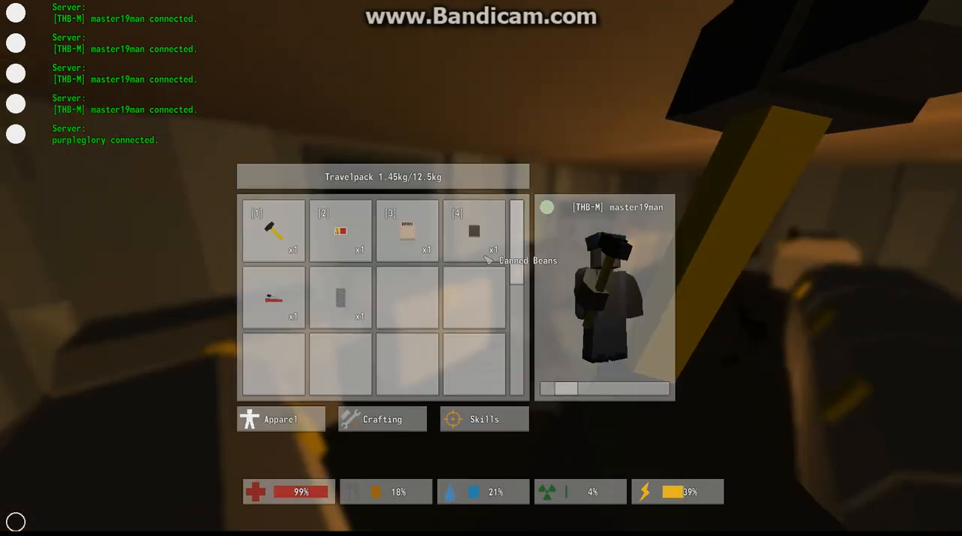